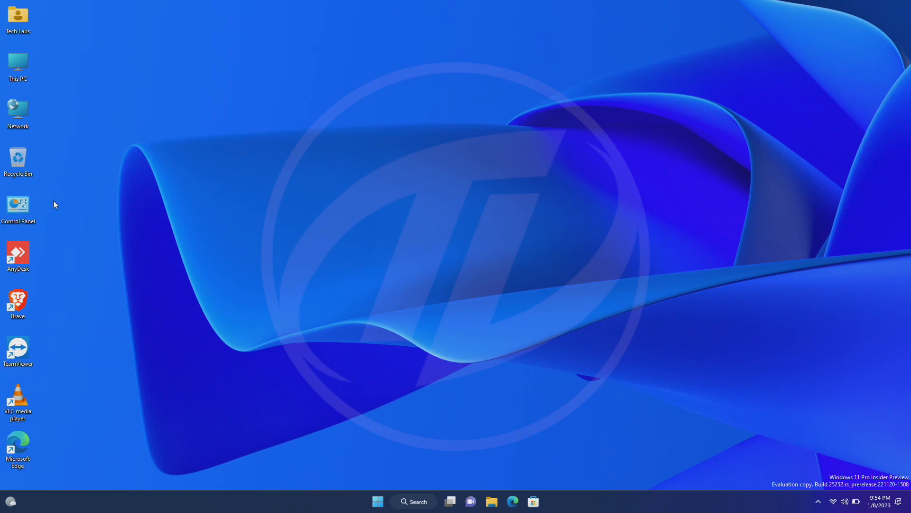
Launch Control Panel from the desktop and switch its view to Small icons
double_click(18, 205)
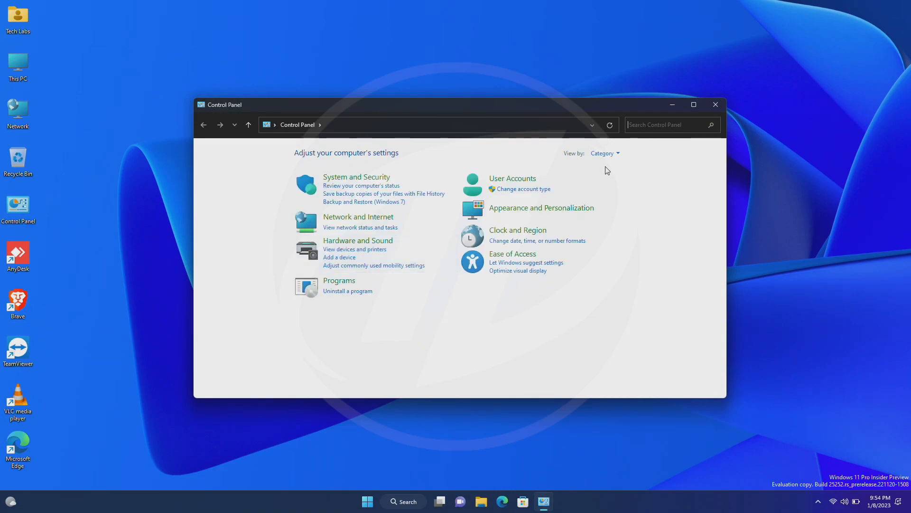
click(605, 153)
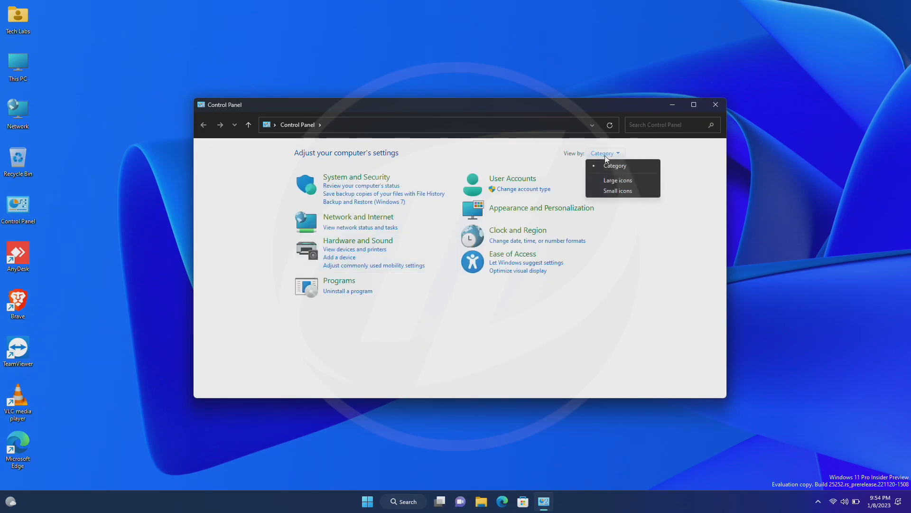
click(618, 190)
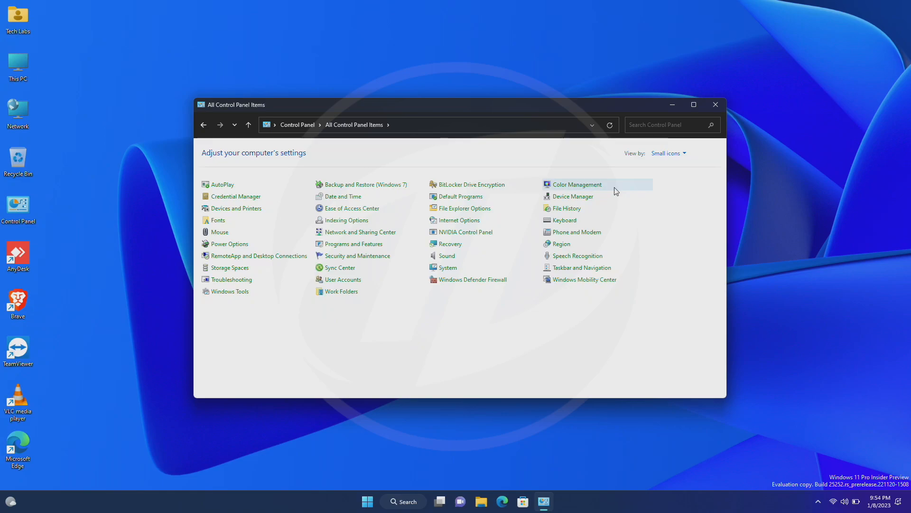
mouse_move(228, 245)
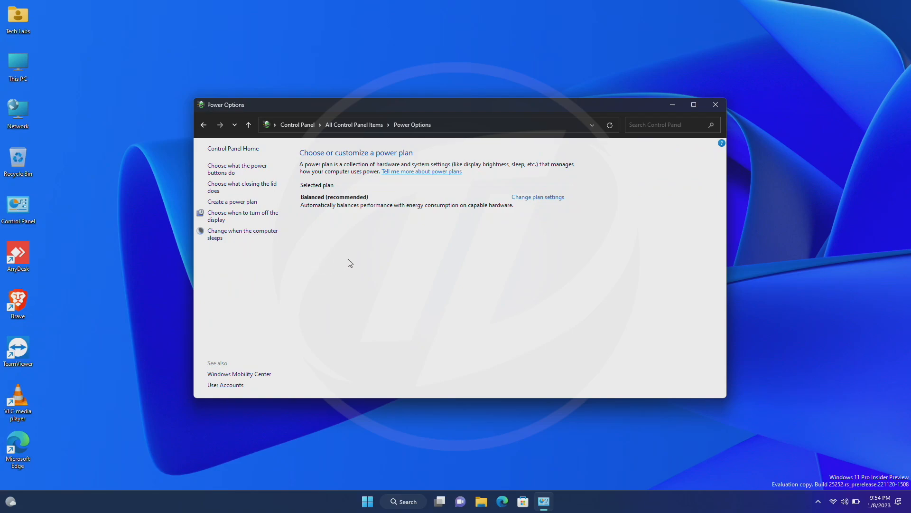
mouse_move(236, 168)
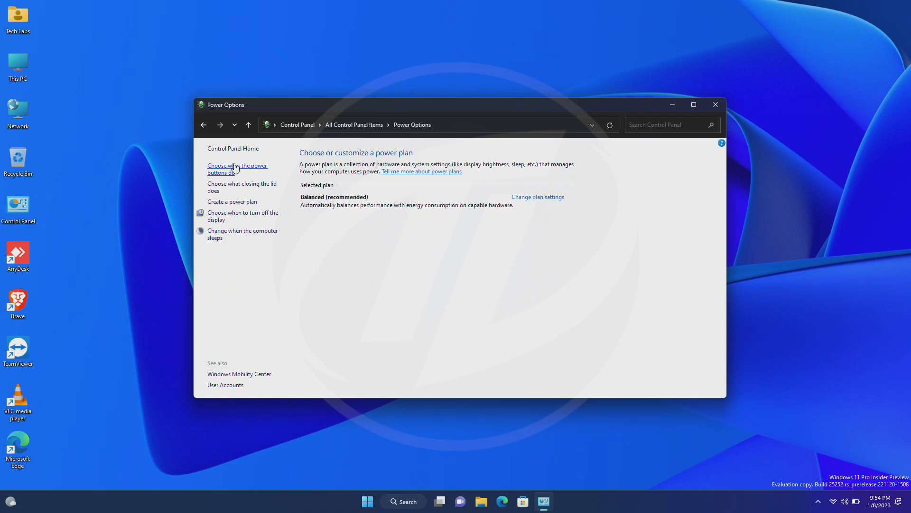
In the power button settings, enable Hibernate under Shutdown settings and save changes
click(237, 165)
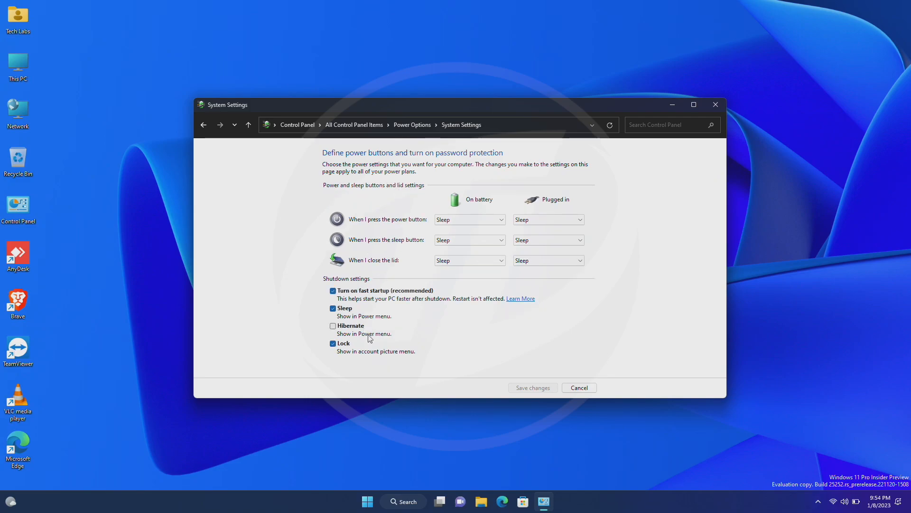
click(333, 325)
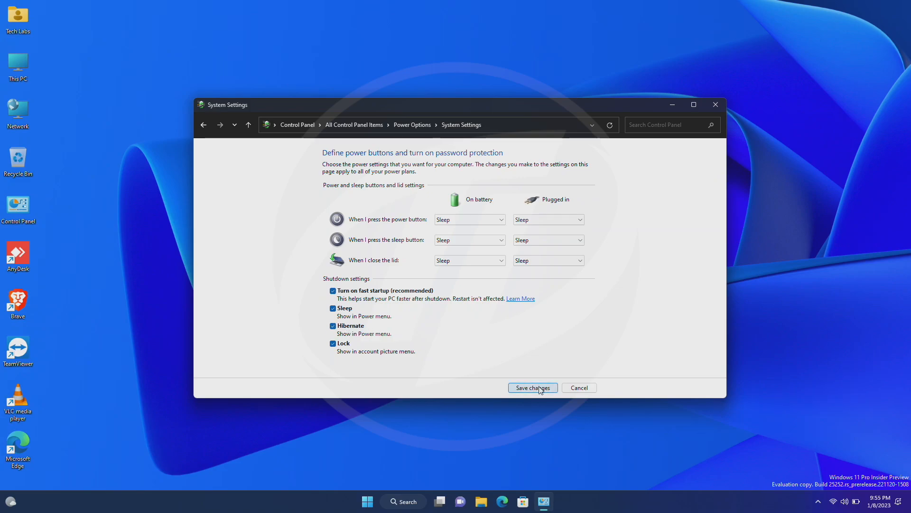
click(532, 388)
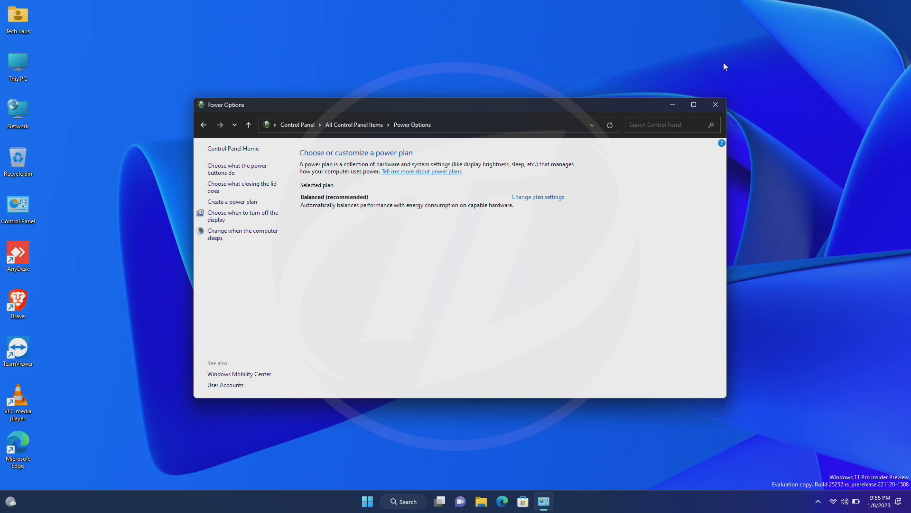
Close the Power Options window, returning to the desktop
click(716, 104)
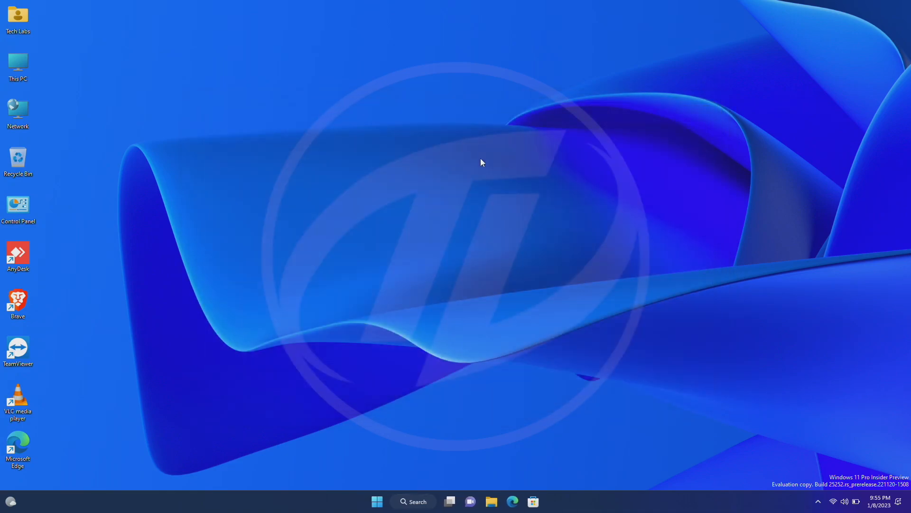
mouse_move(377, 484)
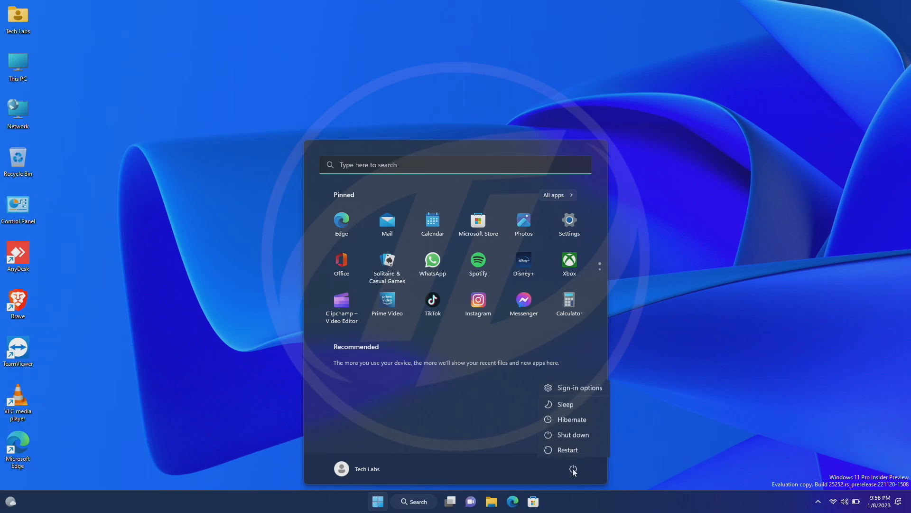
mouse_move(566, 423)
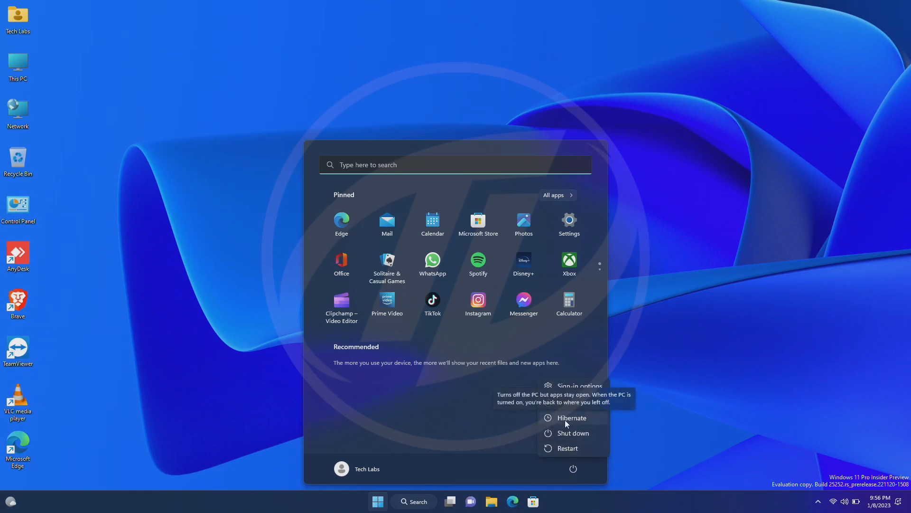
mouse_move(612, 235)
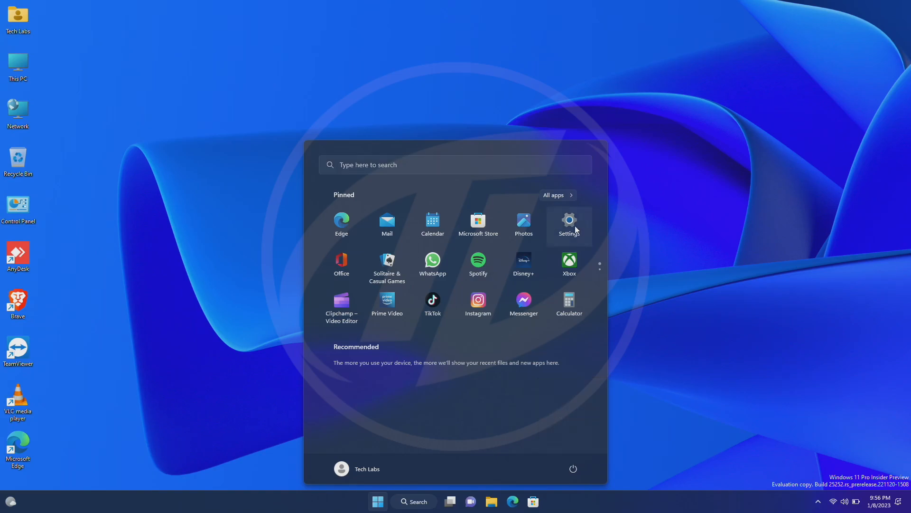
Bring up Settings on the Windows Update page and restore the window down to a smaller size
click(569, 220)
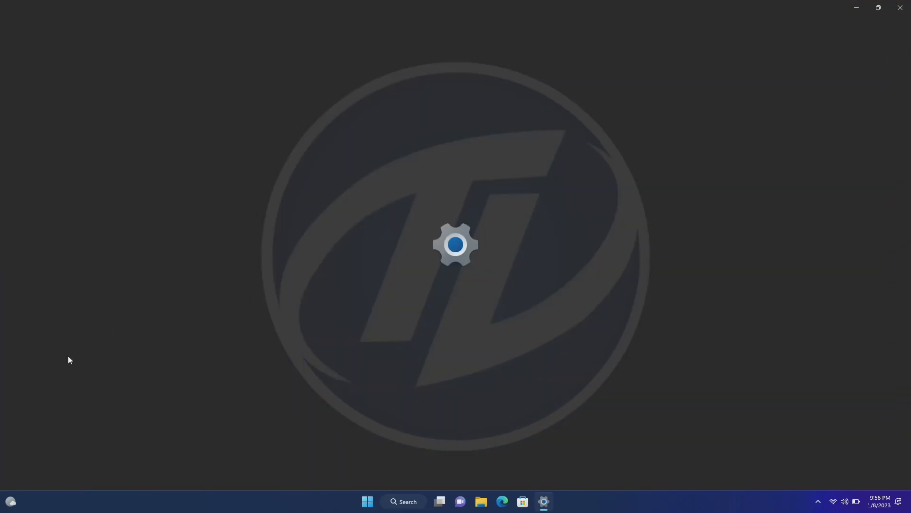
click(543, 502)
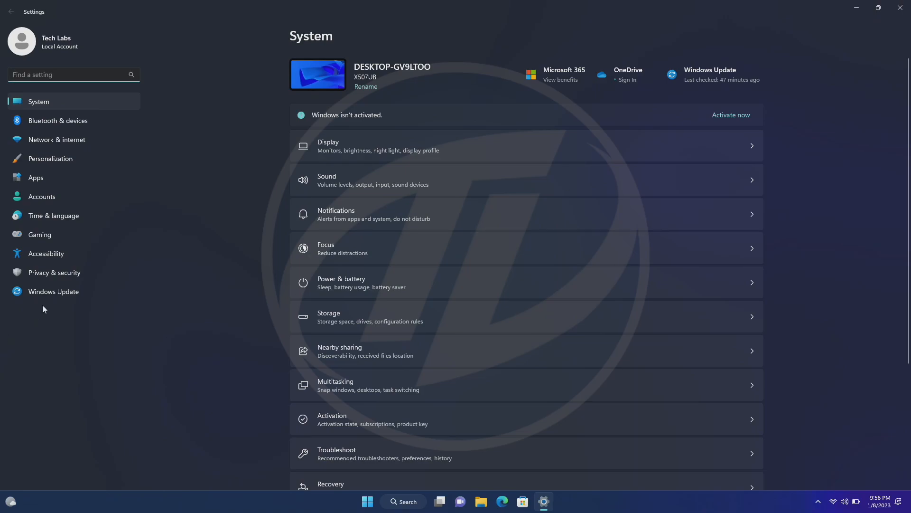
click(53, 292)
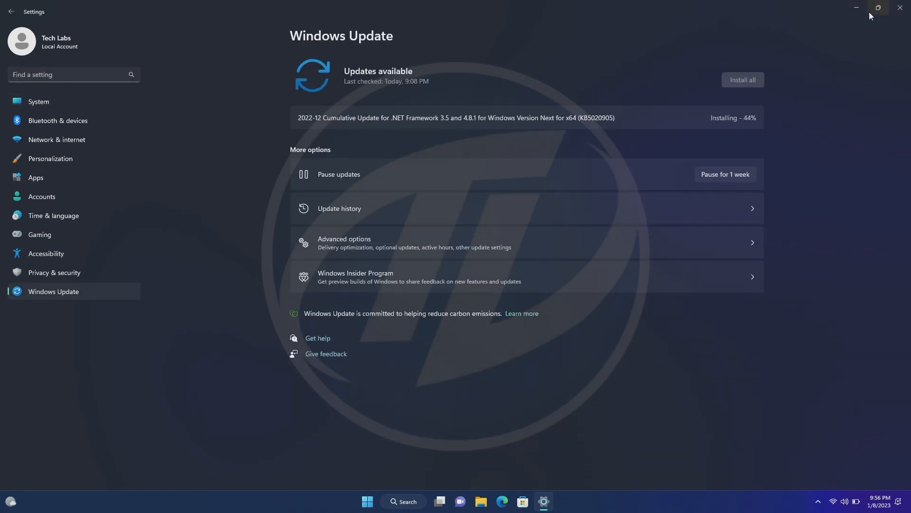
click(878, 7)
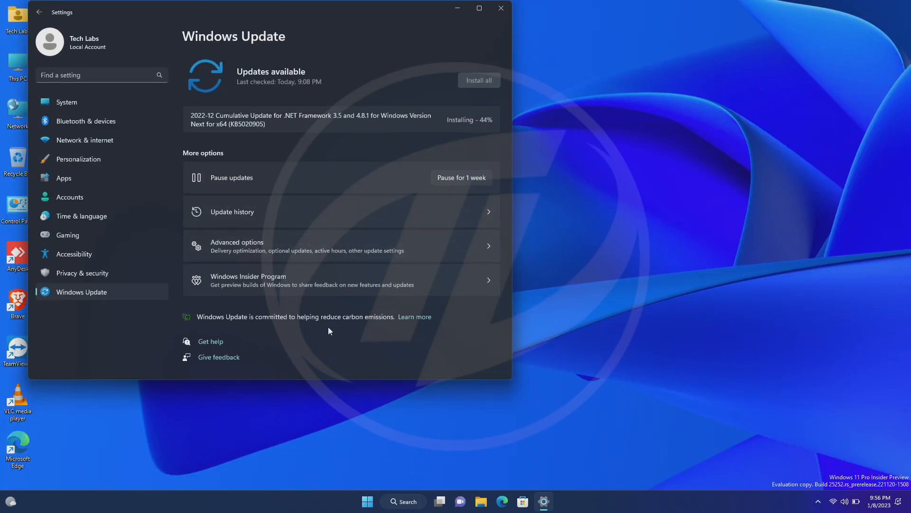
mouse_move(446, 475)
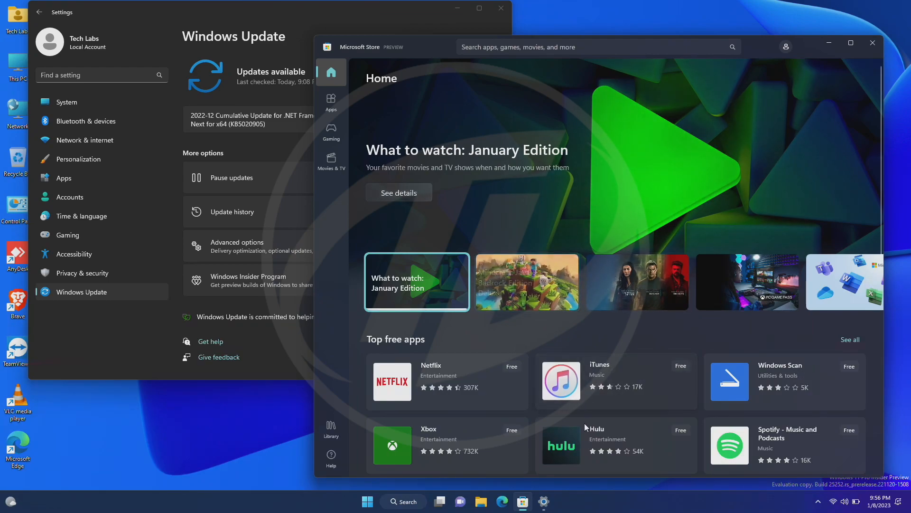
From the Start menu's power button, hibernate the PC with Settings and Microsoft Store left open
click(838, 502)
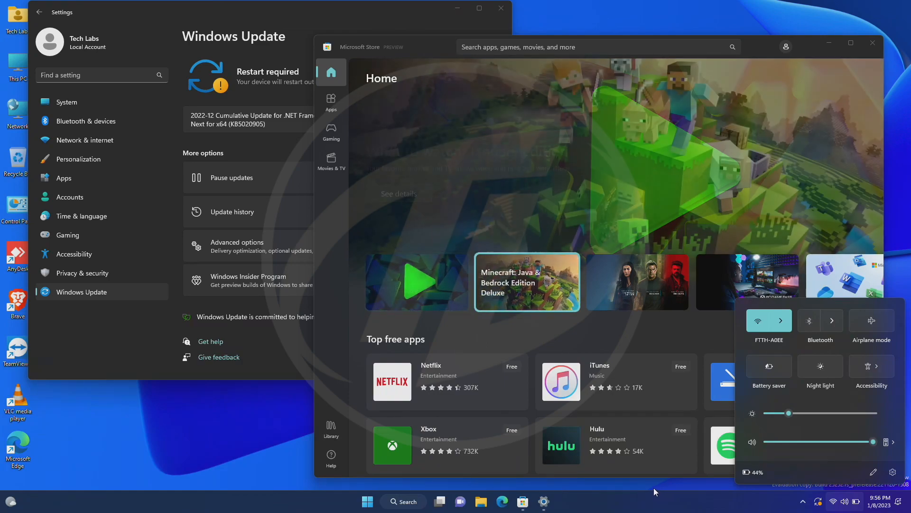
click(367, 501)
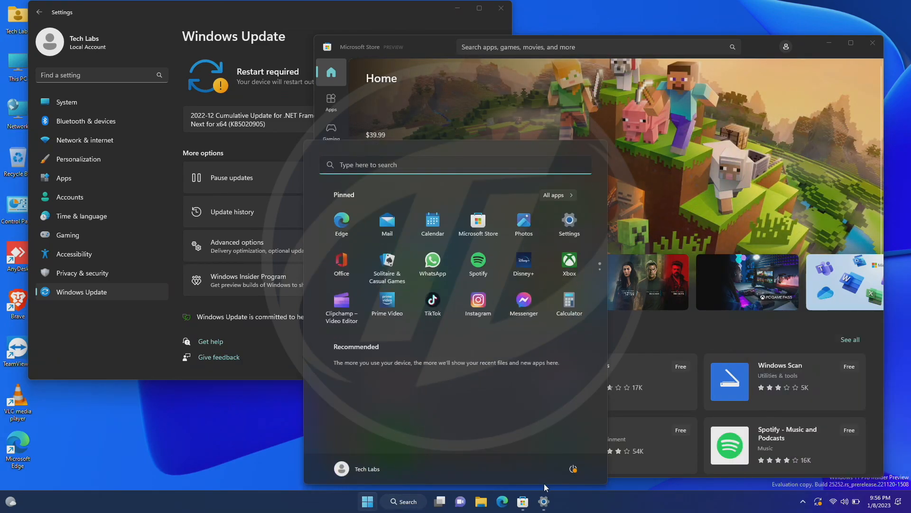
mouse_move(573, 469)
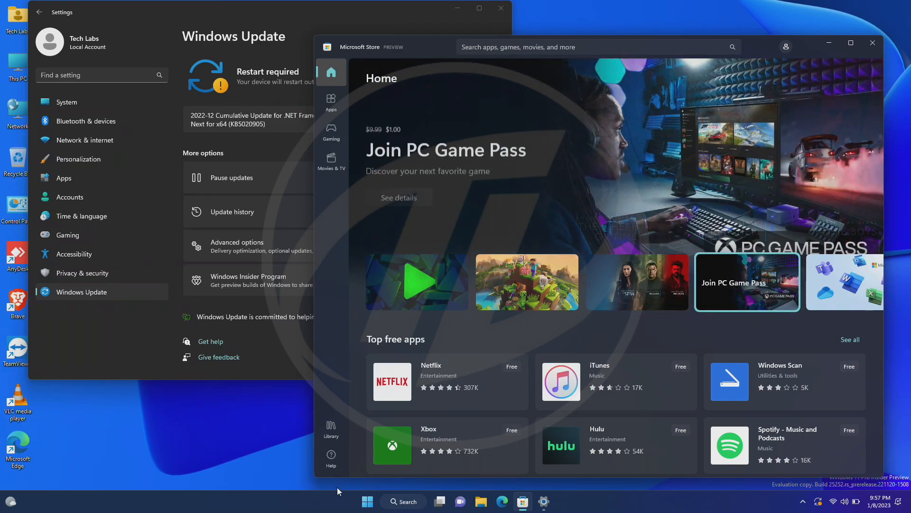
click(366, 501)
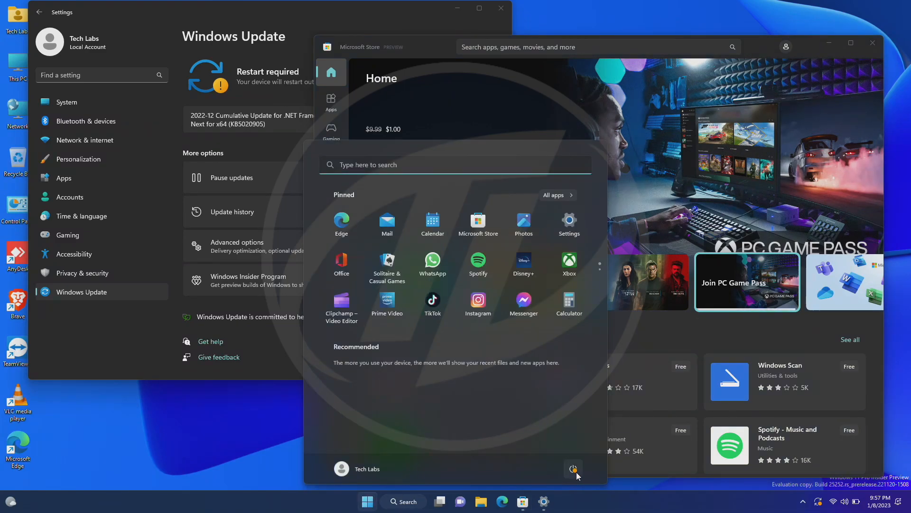
click(574, 469)
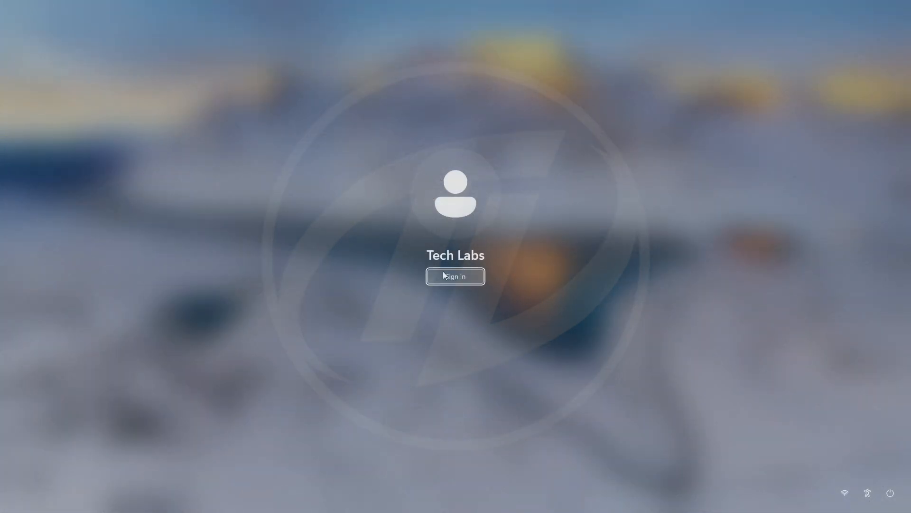
Sign back in after resume, then close the restored Microsoft Store and Settings windows
click(456, 276)
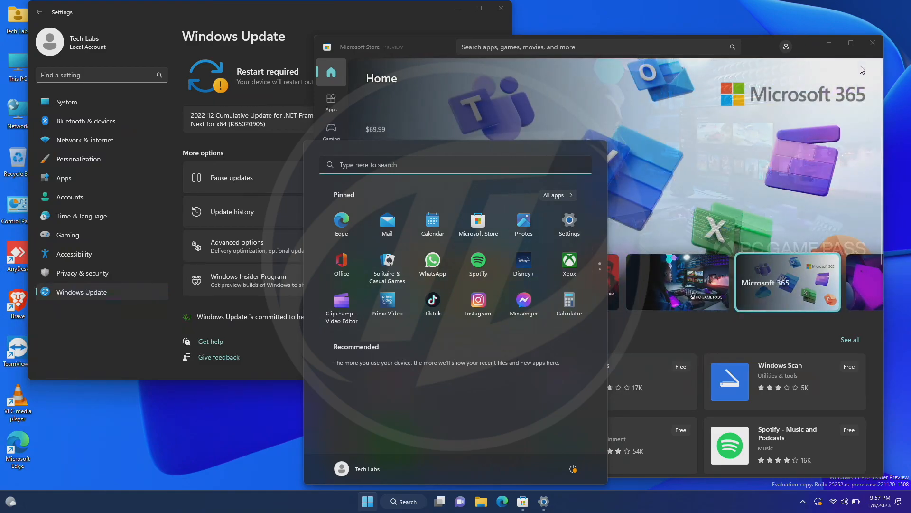
mouse_move(873, 47)
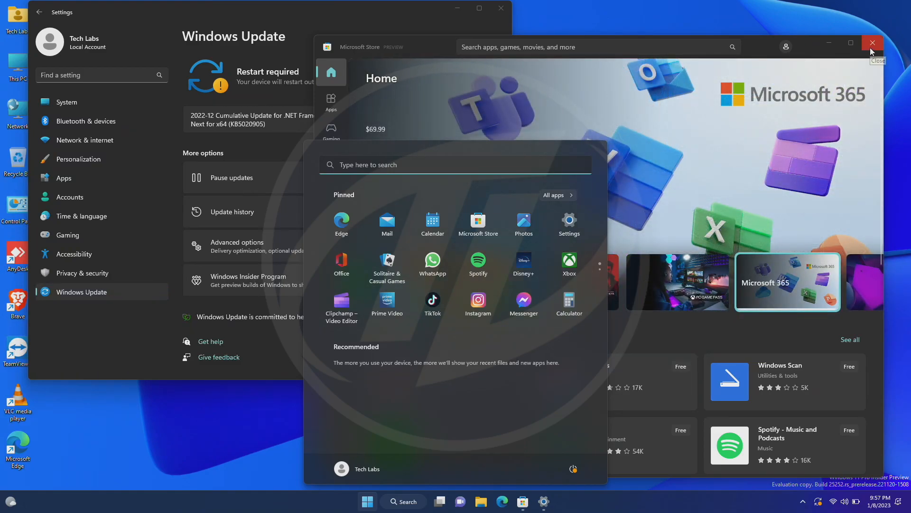
click(873, 43)
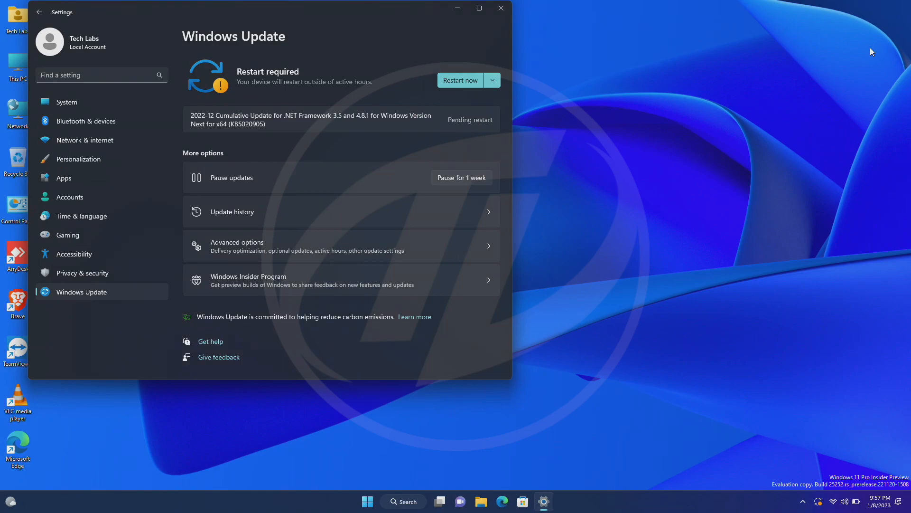
mouse_move(456, 45)
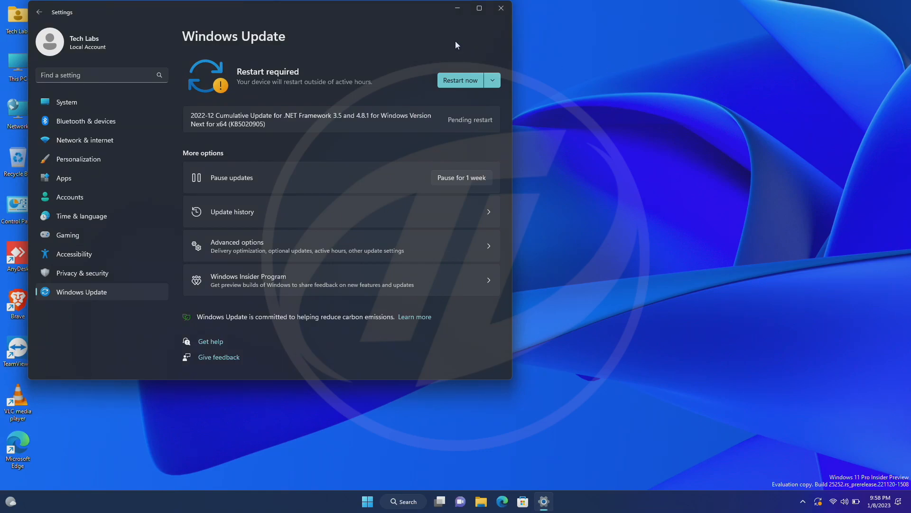
click(502, 7)
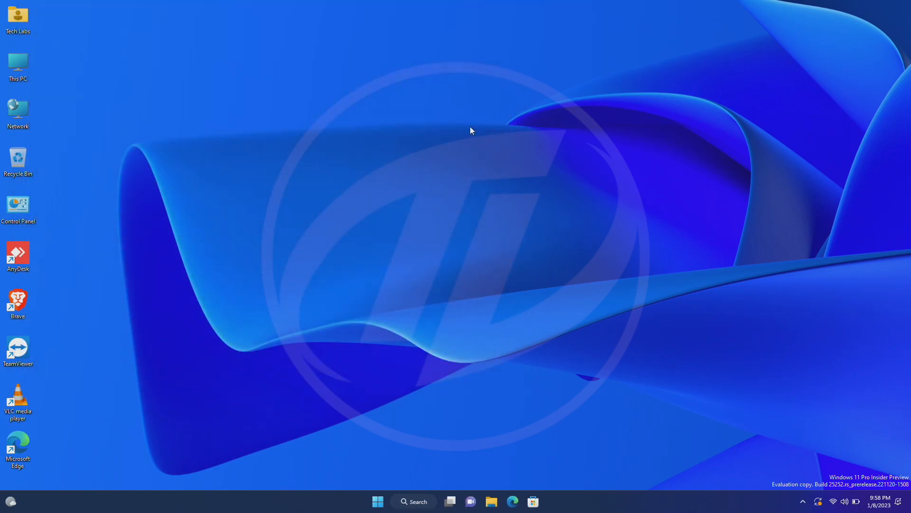